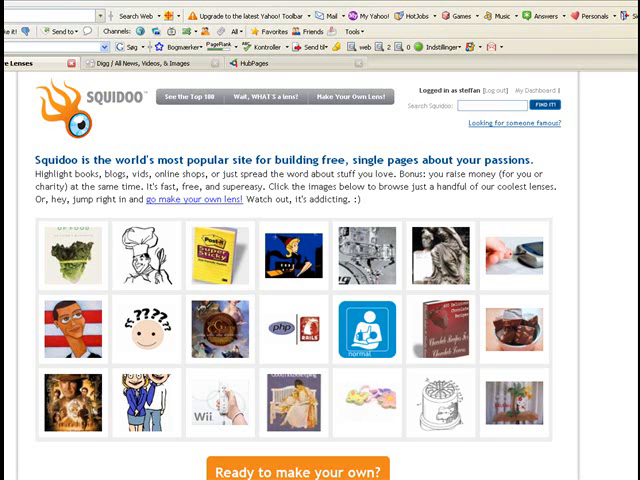
pyautogui.moveTo(96, 103)
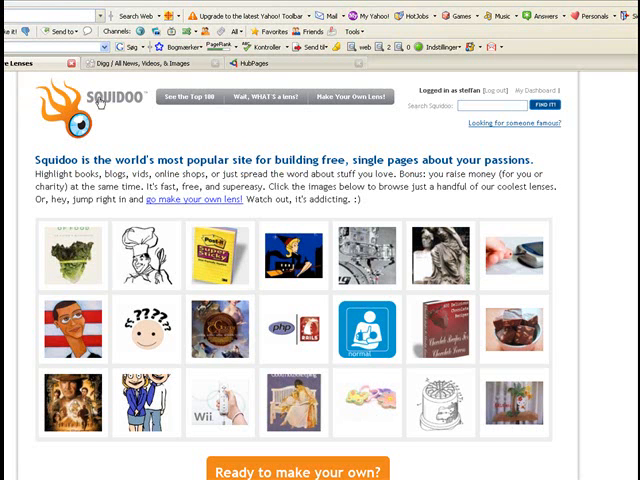
pyautogui.moveTo(562, 37)
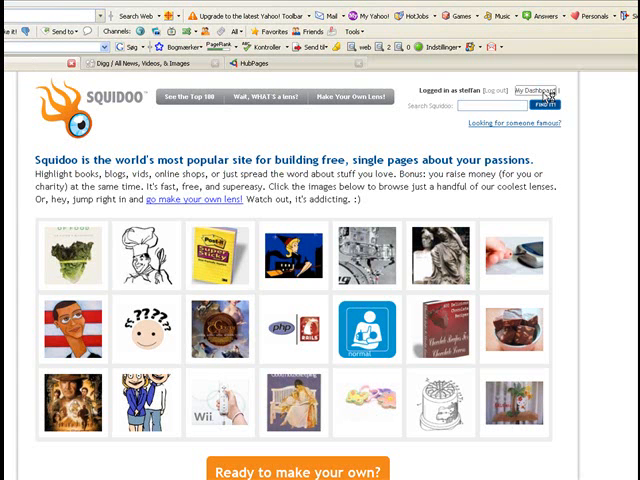
# Go to My Dashboard from the Squidoo home page's login area.
pyautogui.click(555, 87)
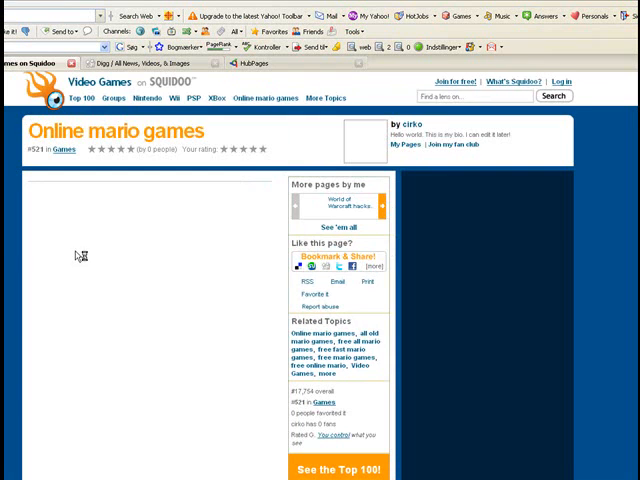
pyautogui.scroll(-3)
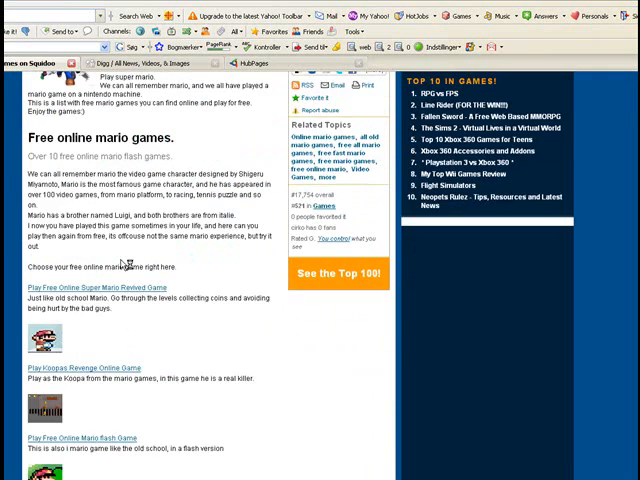
pyautogui.scroll(3)
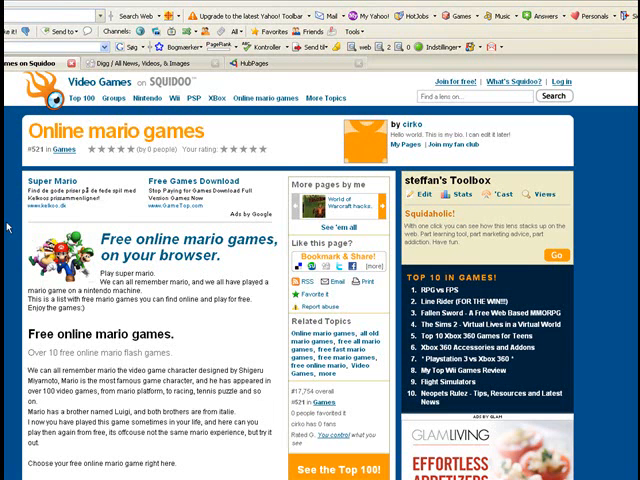
pyautogui.scroll(-3)
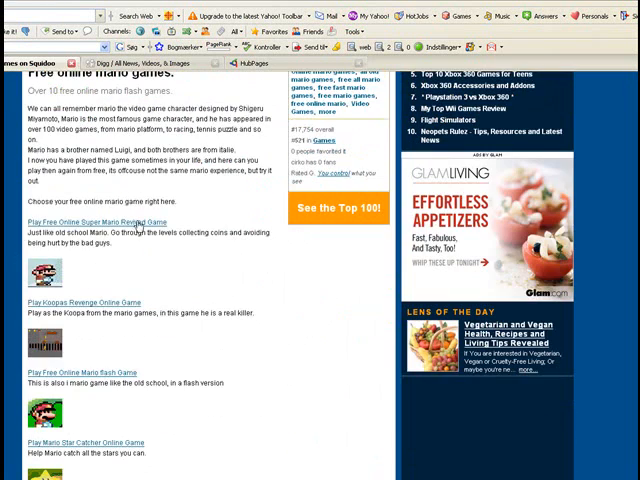
pyautogui.scroll(-3)
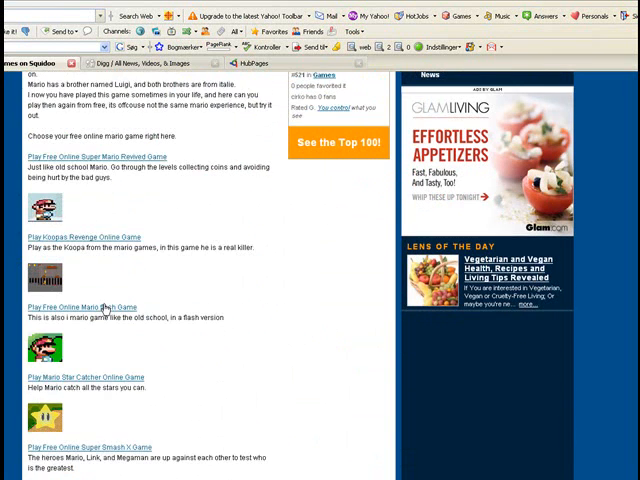
pyautogui.scroll(-3)
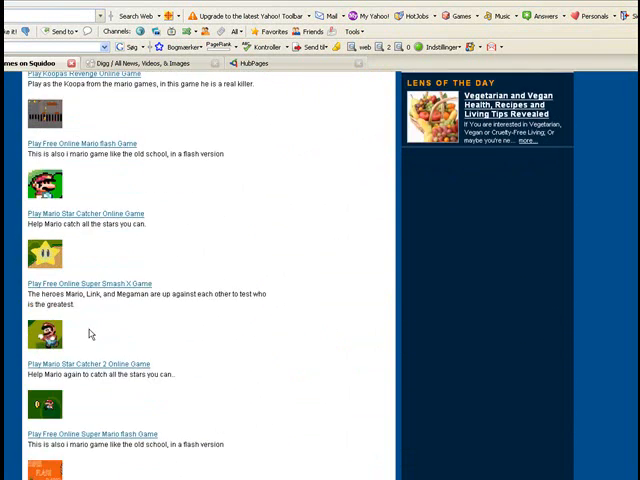
pyautogui.scroll(-3)
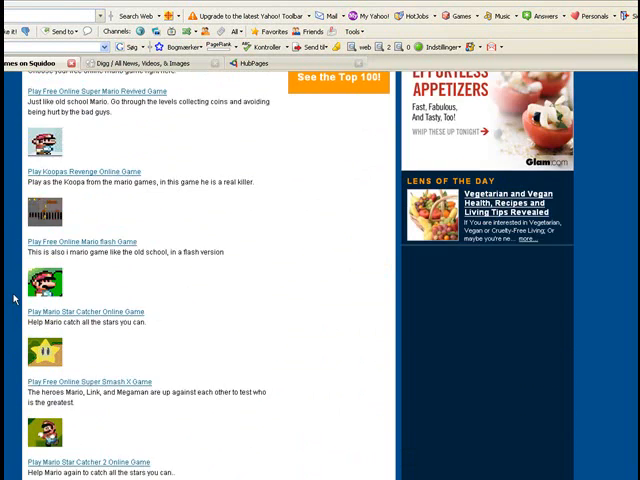
pyautogui.scroll(3)
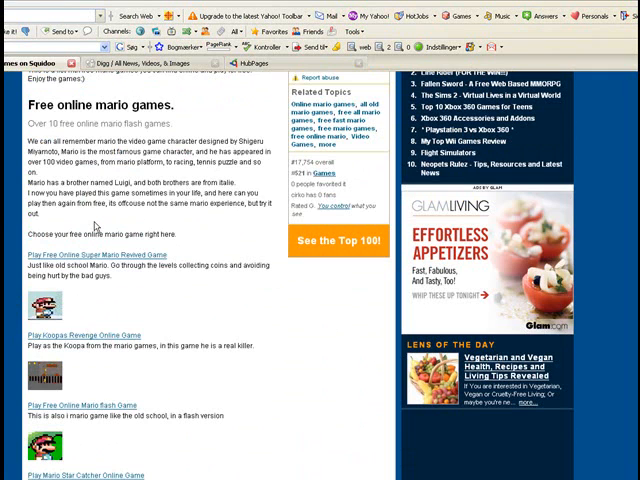
pyautogui.scroll(3)
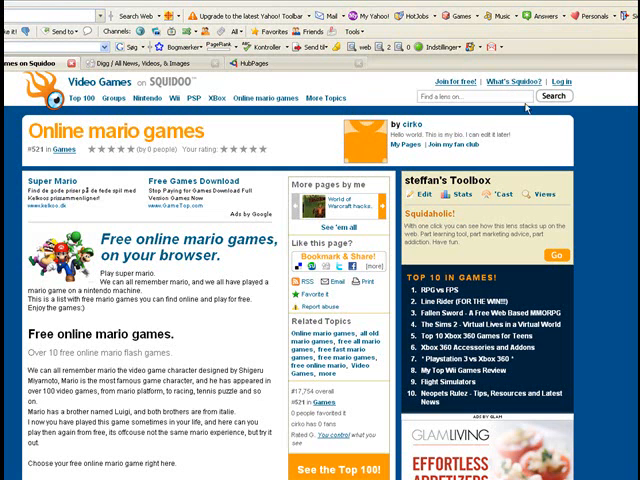
pyautogui.moveTo(456, 213)
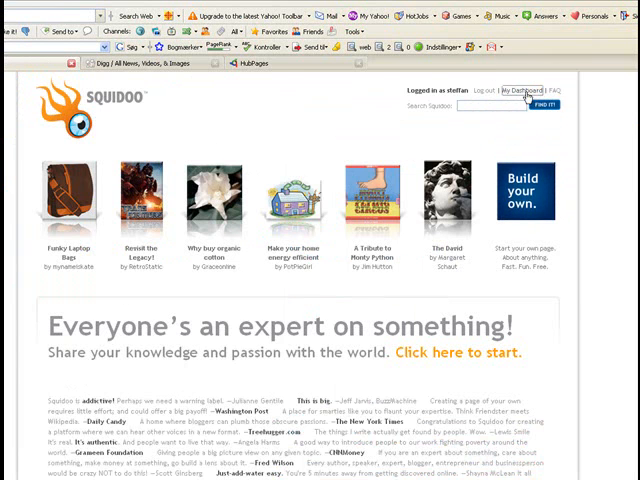
# Start a new lens with the topic Webmarketingcode and continue to step 2.
pyautogui.click(525, 90)
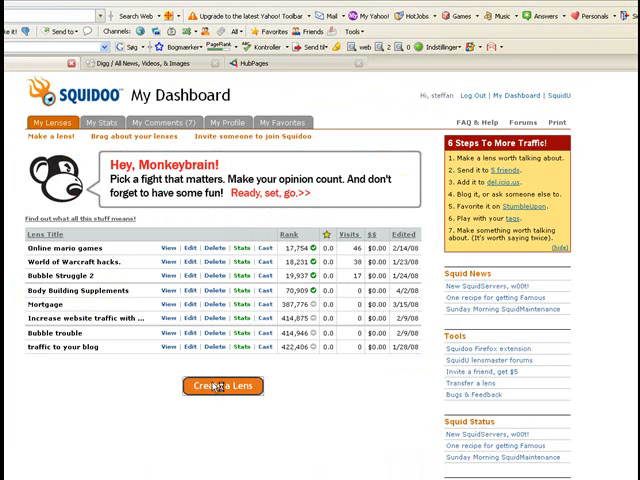
pyautogui.click(223, 387)
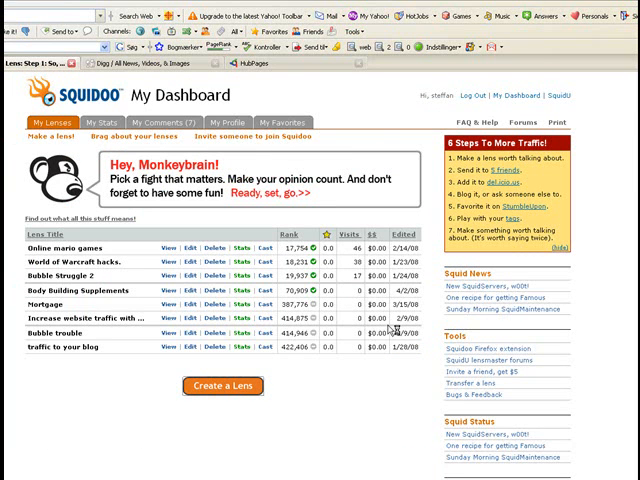
pyautogui.click(223, 387)
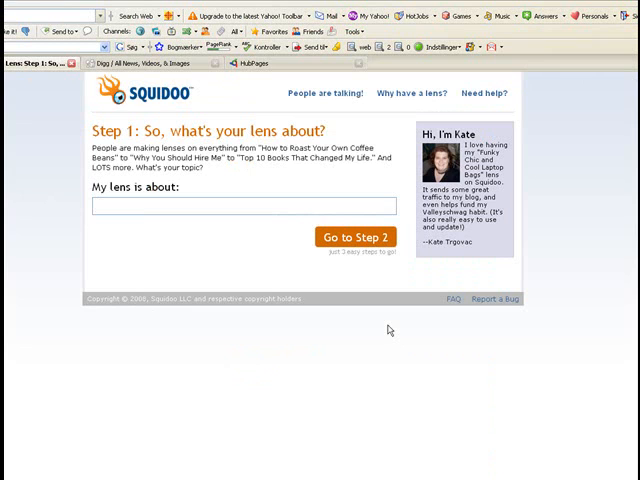
pyautogui.write('We')
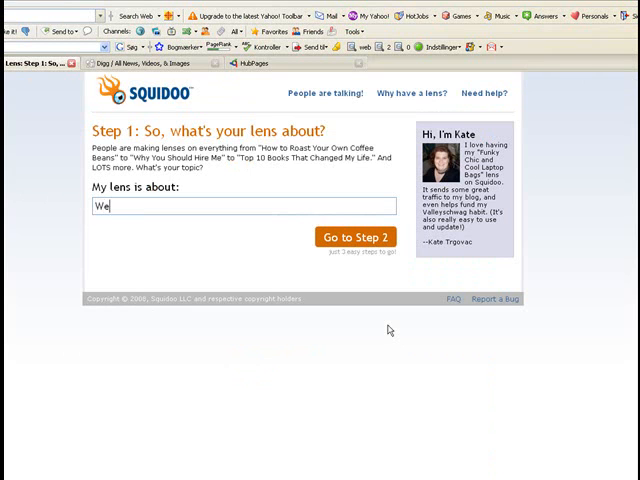
pyautogui.write('bmarketingcoo')
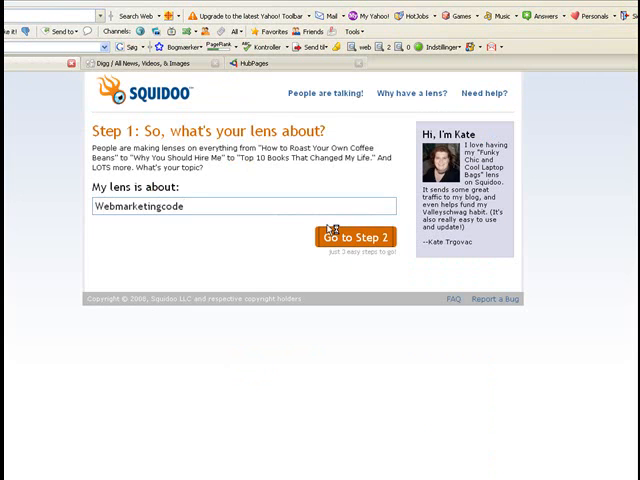
pyautogui.click(355, 237)
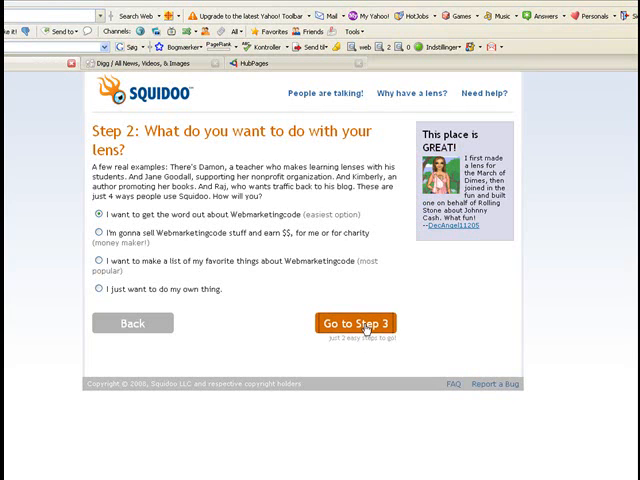
pyautogui.moveTo(372, 358)
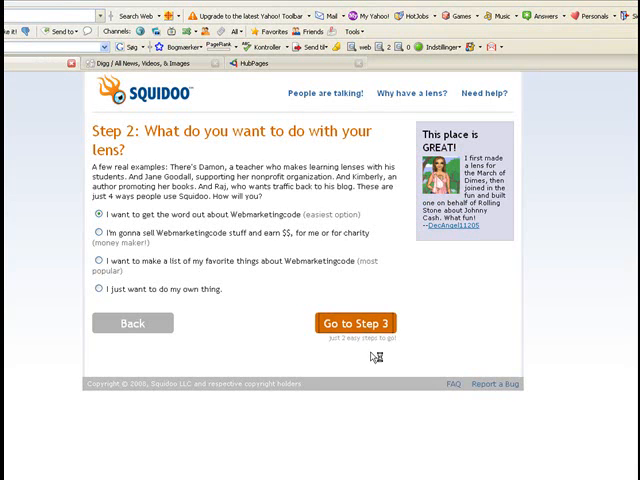
# Keep the default purpose, choose the Business category and URL webmarketingcode, then continue.
pyautogui.click(356, 322)
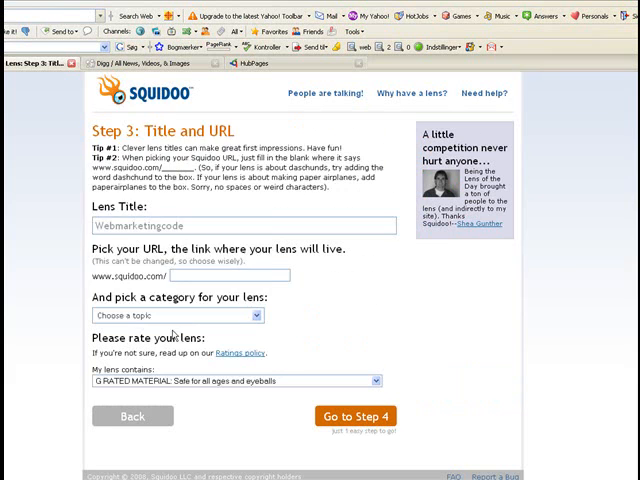
pyautogui.click(175, 315)
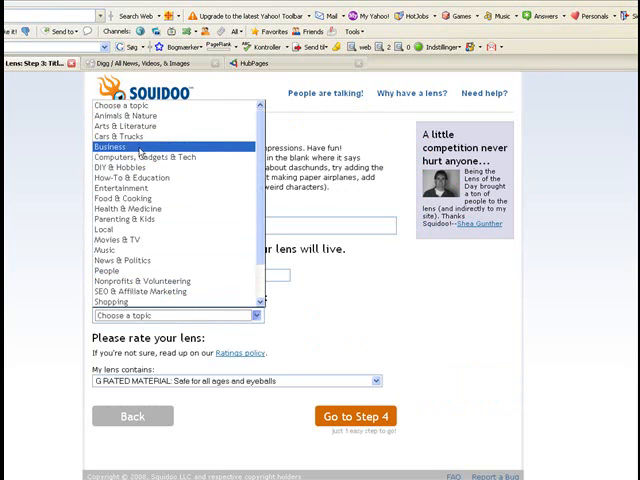
pyautogui.click(109, 146)
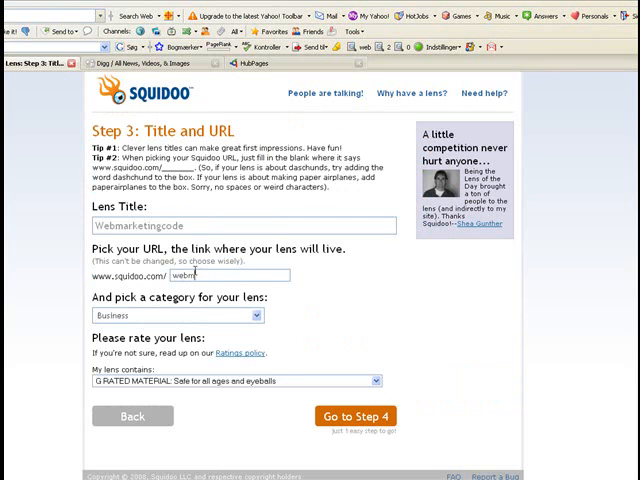
pyautogui.write('webmarketingcode')
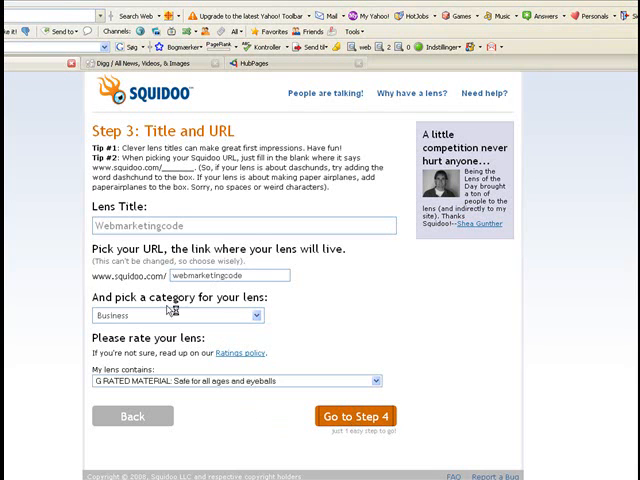
pyautogui.click(354, 415)
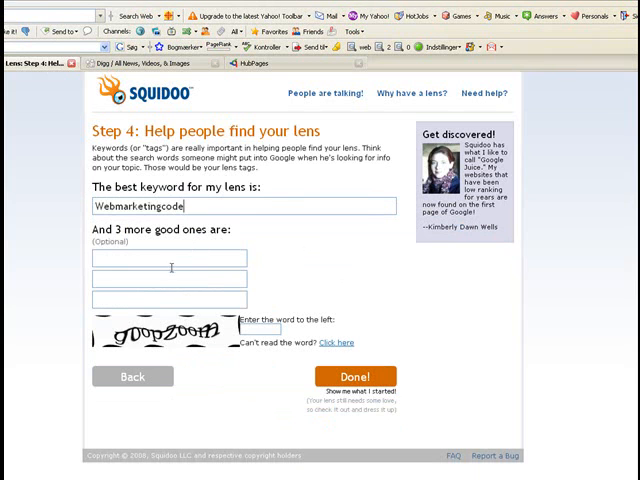
# Add tags online marketing, webmarketingcode and web 2.0 and submit with the security word.
pyautogui.click(167, 258)
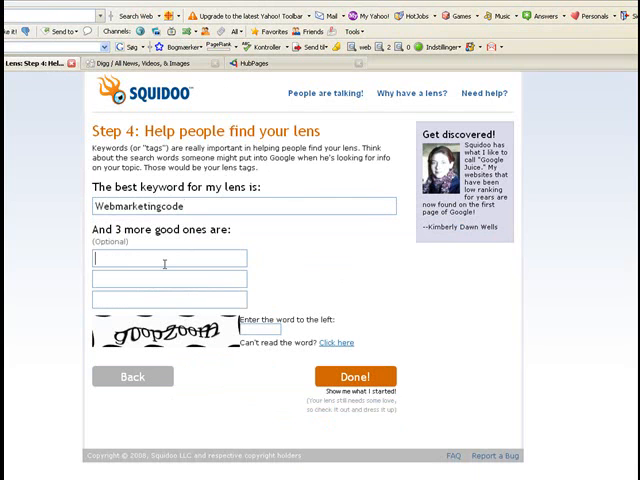
pyautogui.write('on')
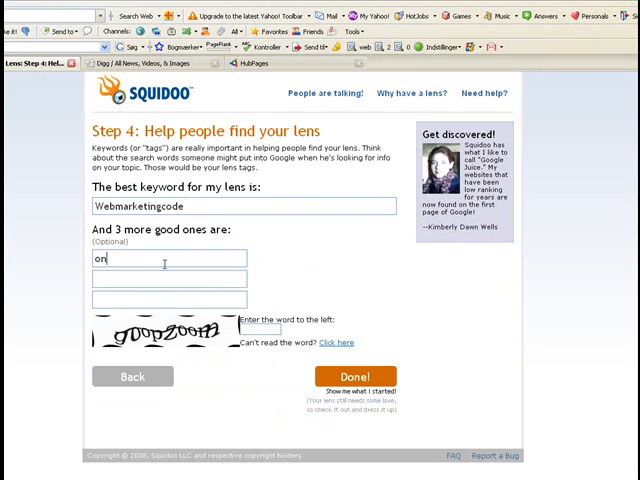
pyautogui.write('online marketing')
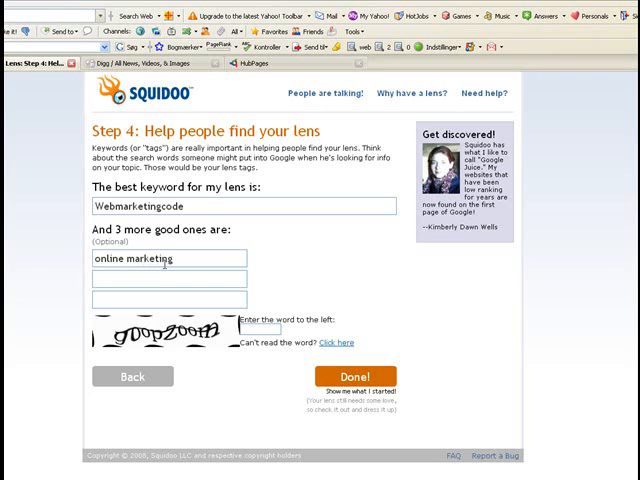
pyautogui.write('webmarketingcode')
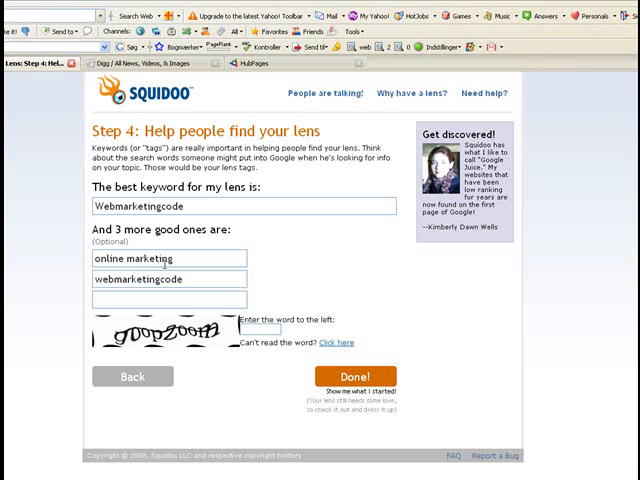
pyautogui.write('web 2')
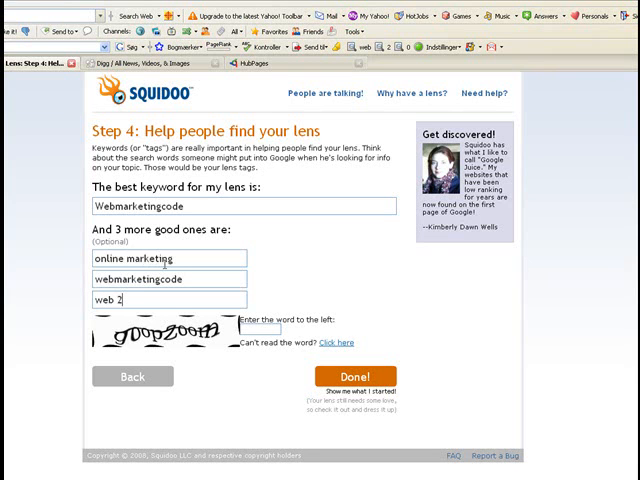
pyautogui.write('.0')
pyautogui.click(260, 328)
pyautogui.write('goopzoom')
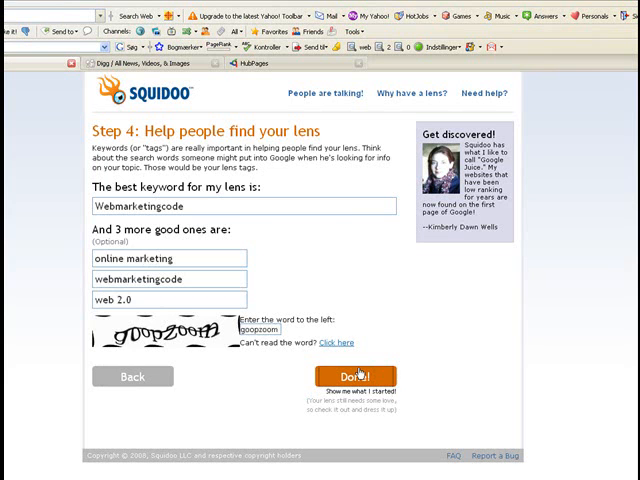
pyautogui.click(350, 375)
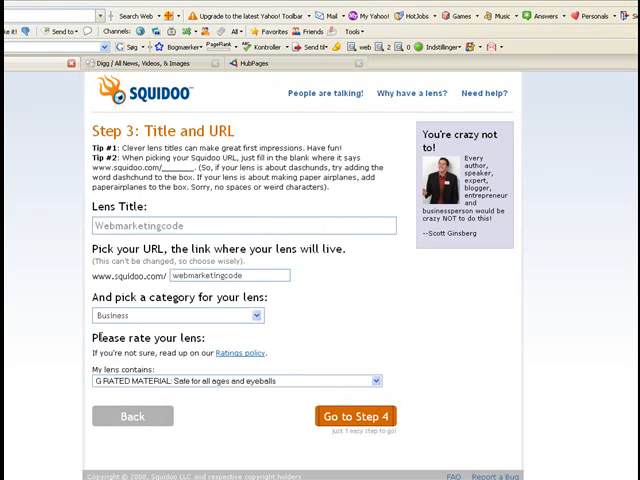
# Enter tags webmarketing, code and marketing plus a security word, and submit.
pyautogui.click(355, 415)
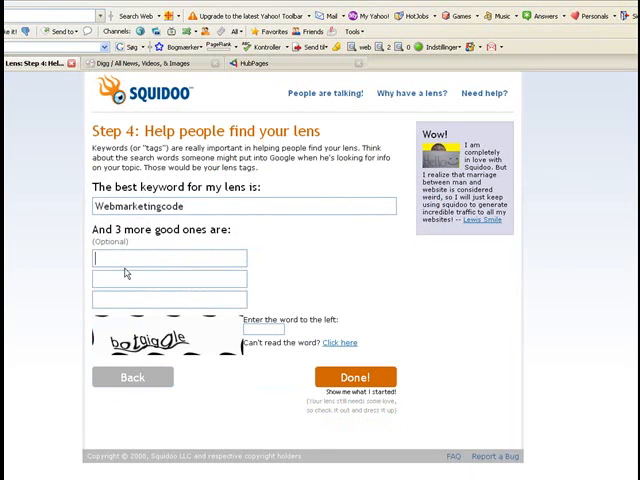
pyautogui.write('webmarketing')
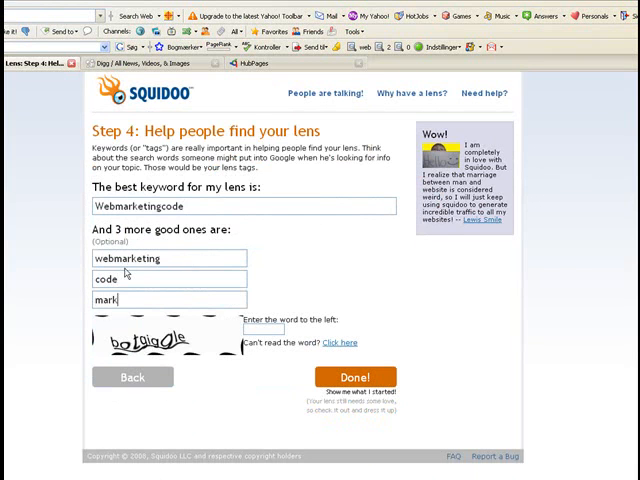
pyautogui.write('eting')
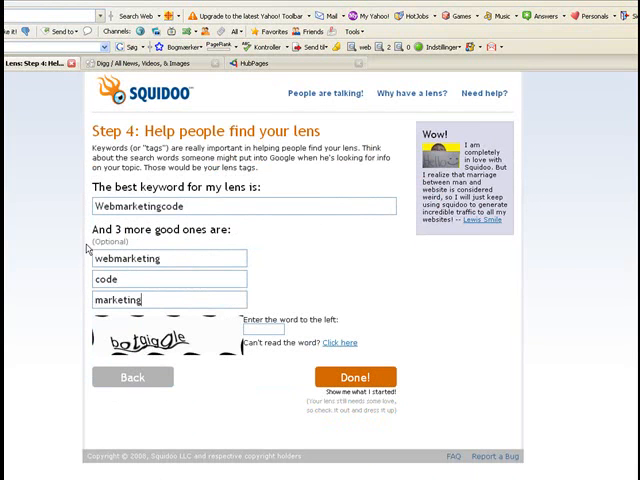
pyautogui.moveTo(264, 289)
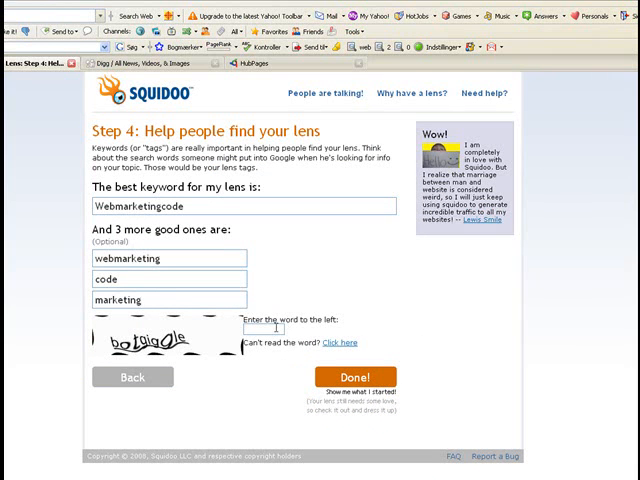
pyautogui.write('botgigole')
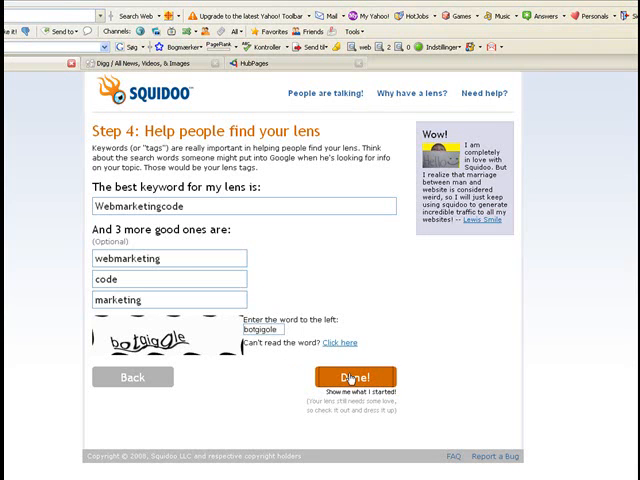
pyautogui.click(350, 381)
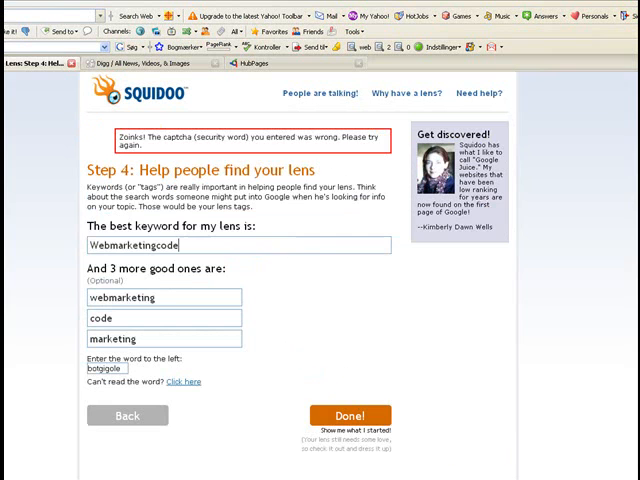
# Re-enter the lens tags marketing, code and code2.
pyautogui.click(350, 415)
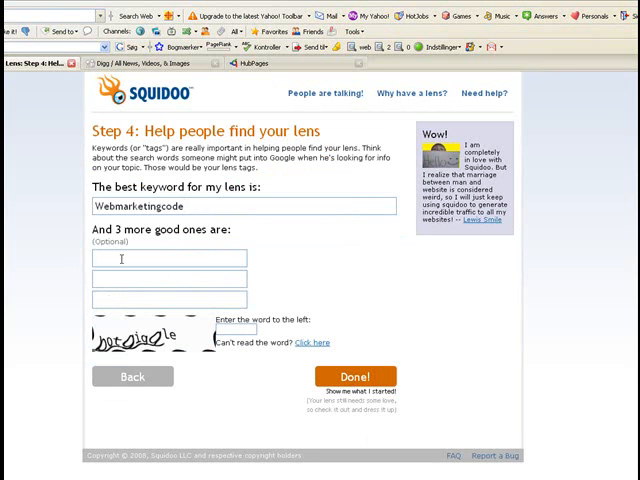
pyautogui.write('marke')
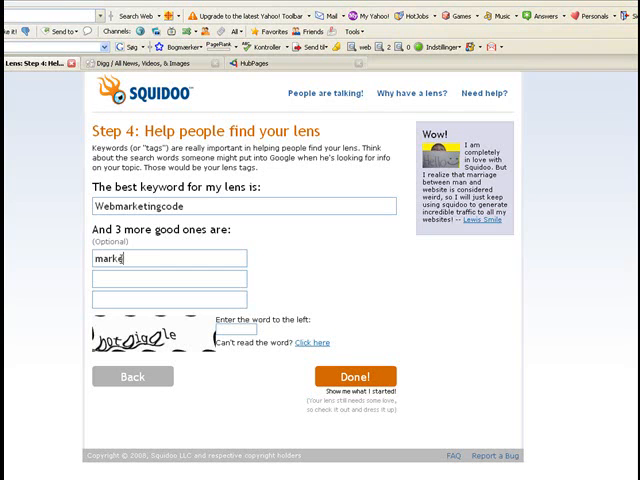
pyautogui.press('Backspace')
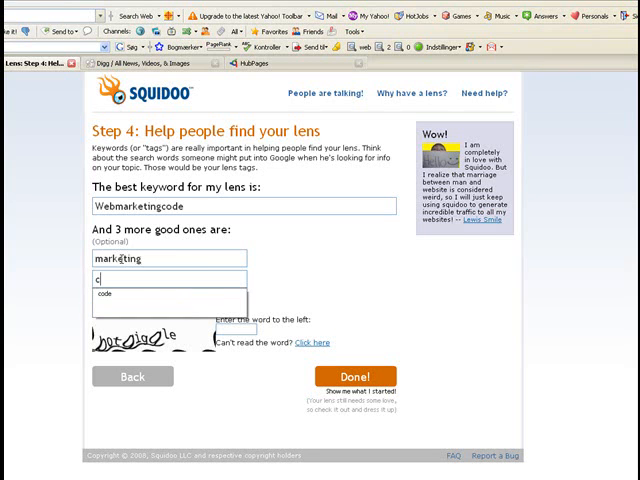
pyautogui.write('code2')
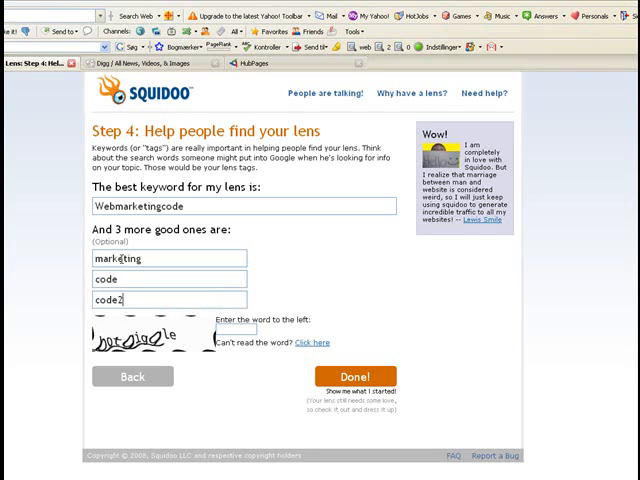
pyautogui.click(255, 330)
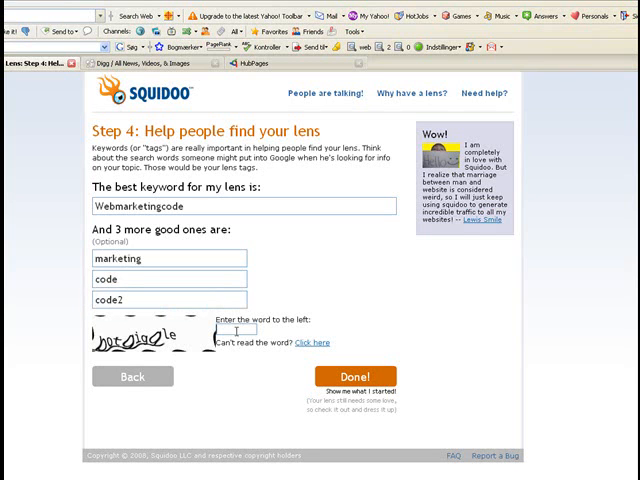
pyautogui.write('botg')
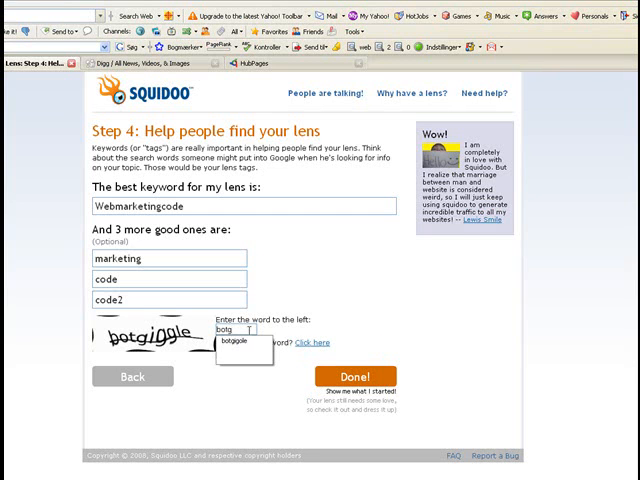
pyautogui.click(231, 347)
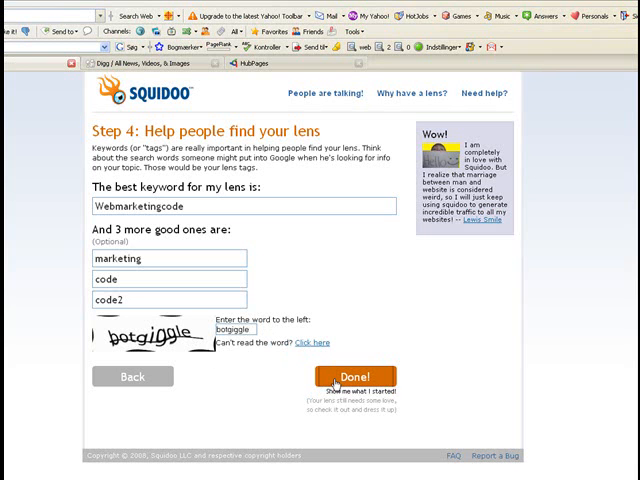
pyautogui.click(351, 376)
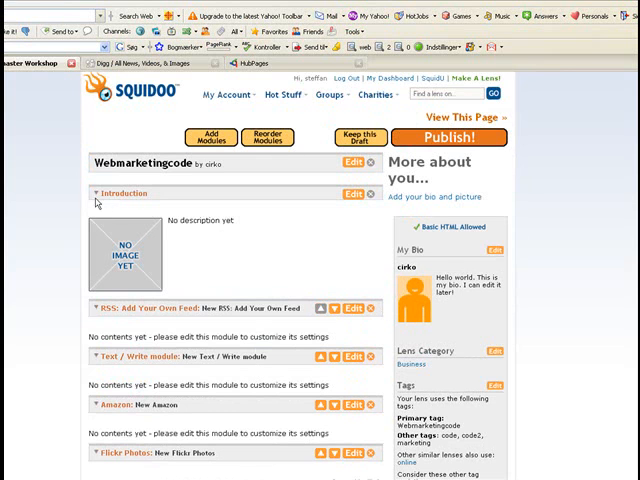
# Scroll through the lens modules: Introduction, RSS, Text, Amazon, Flickr, YouTube and Guestbook.
pyautogui.scroll(-3)
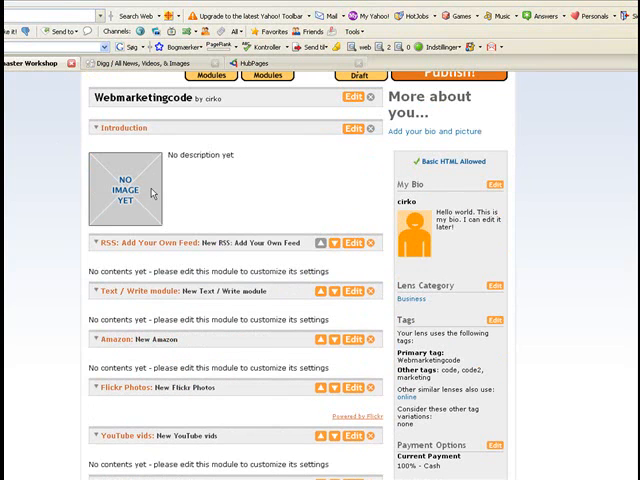
pyautogui.moveTo(255, 176)
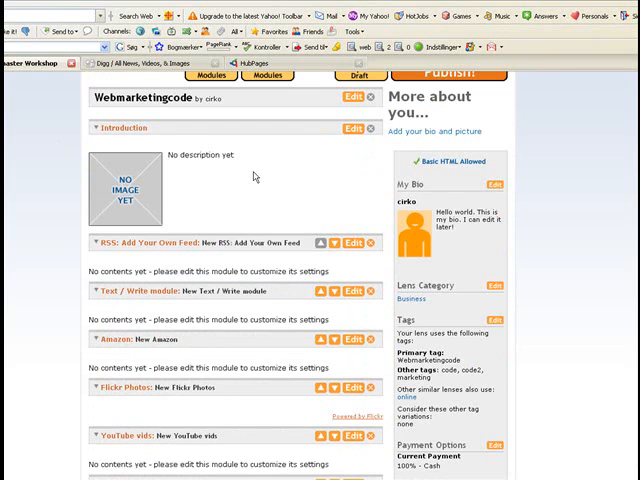
pyautogui.moveTo(250, 175)
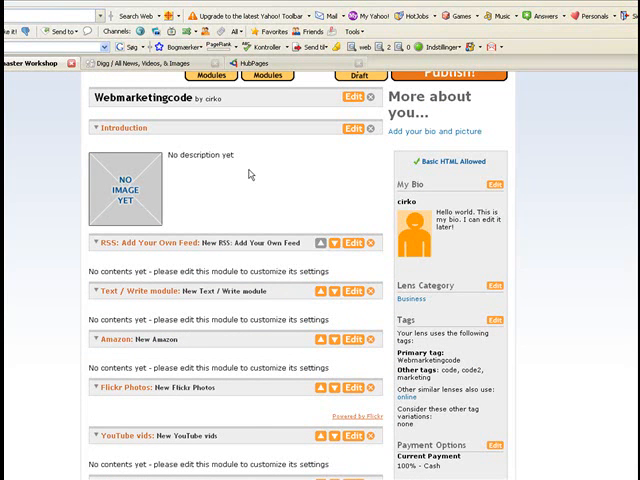
pyautogui.scroll(-3)
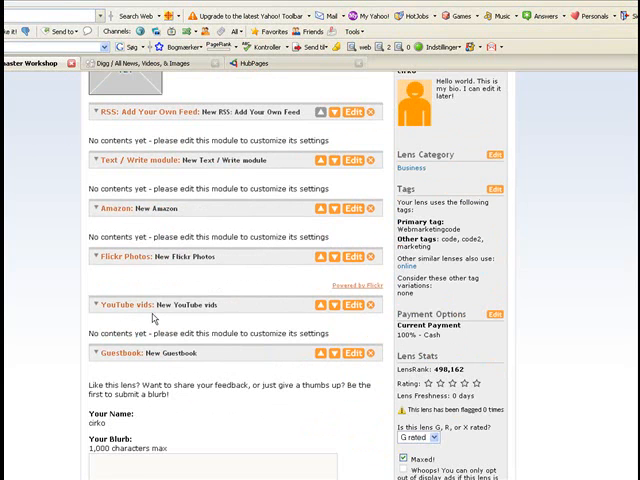
pyautogui.moveTo(133, 212)
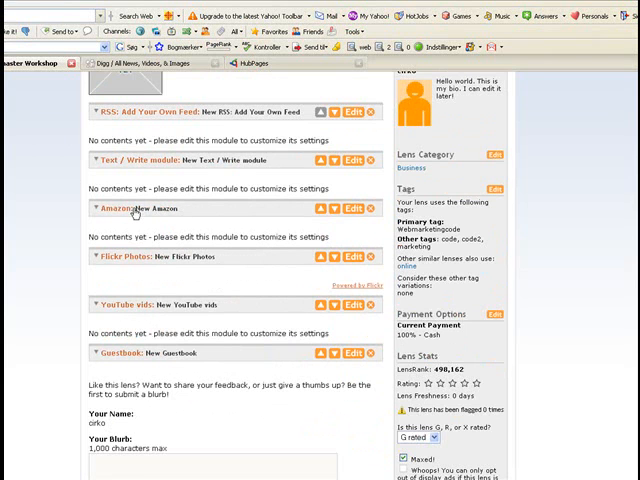
pyautogui.scroll(3)
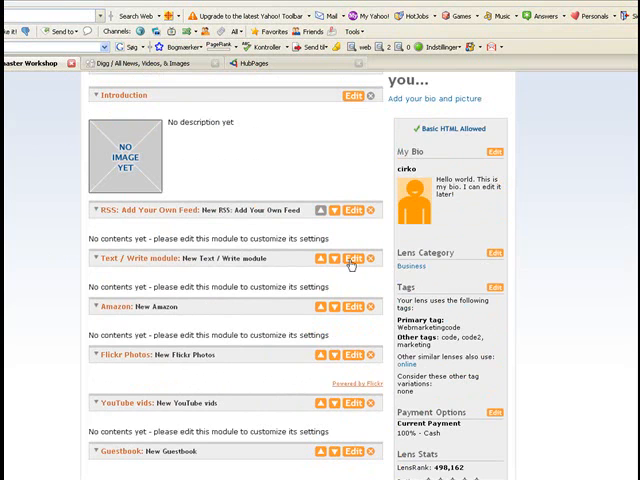
# Edit the Text / Write module and enter 'text' as its content.
pyautogui.click(351, 258)
pyautogui.write('he')
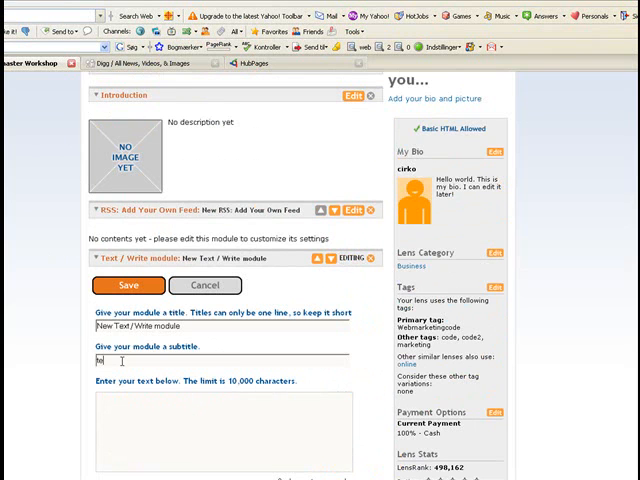
pyautogui.write('text')
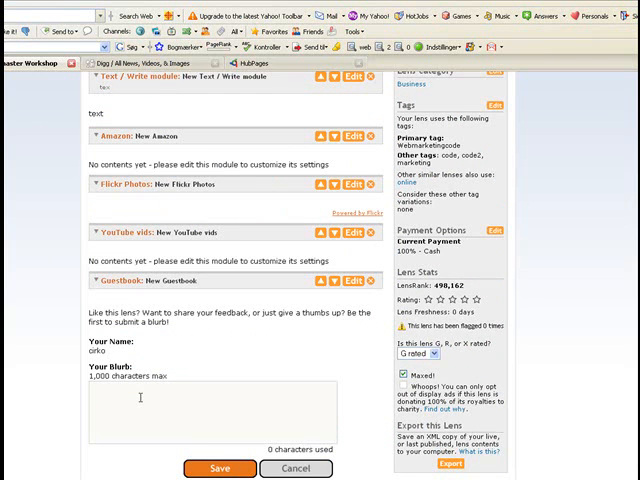
# Open the Module Picker from the lens workshop, then switch to the Digg tab.
pyautogui.scroll(3)
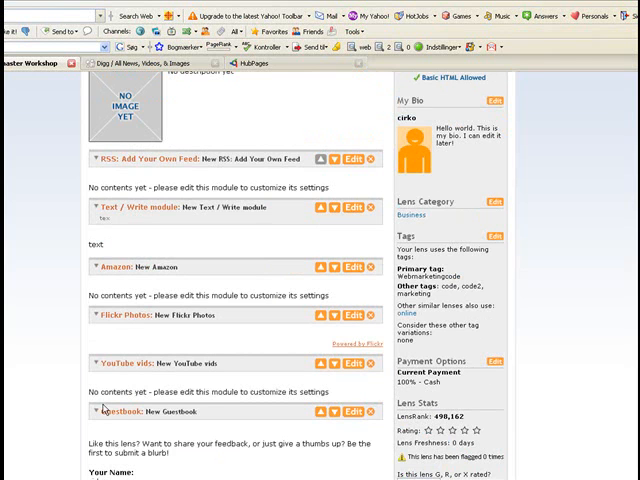
pyautogui.scroll(-3)
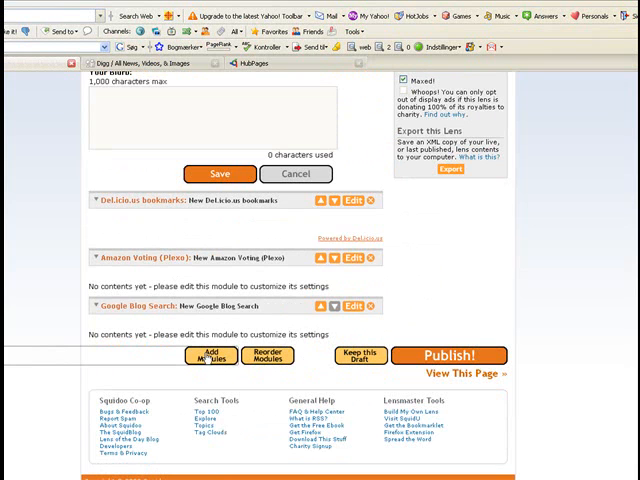
pyautogui.click(198, 355)
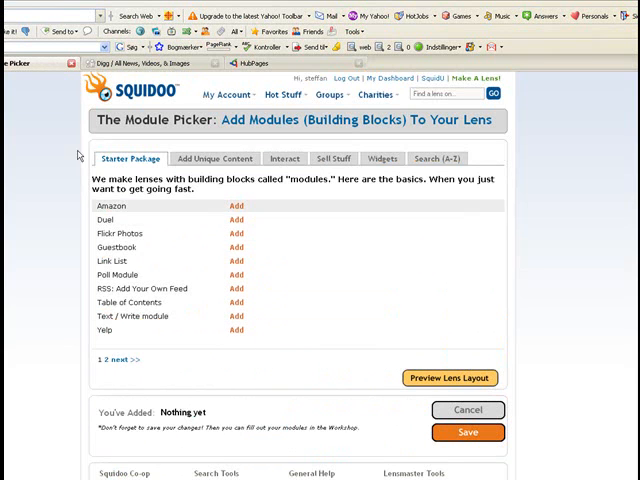
pyautogui.scroll(-3)
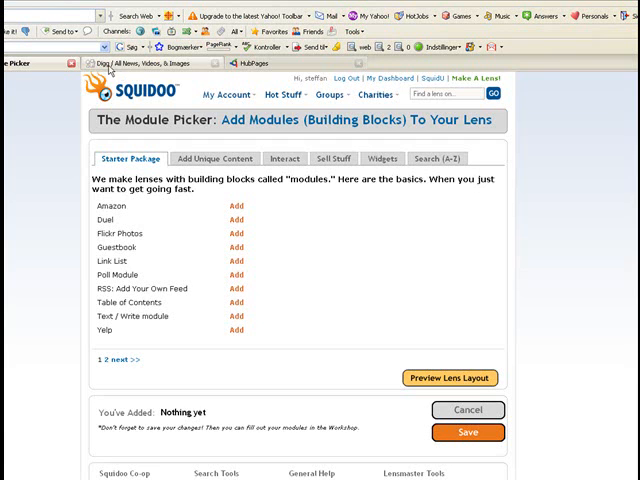
pyautogui.click(150, 63)
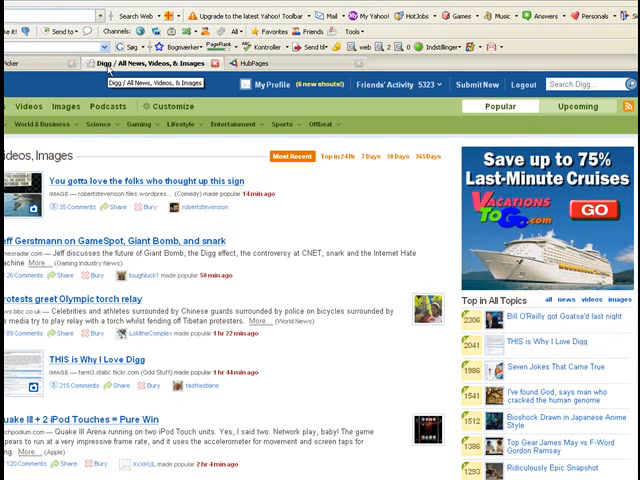
pyautogui.moveTo(110, 68)
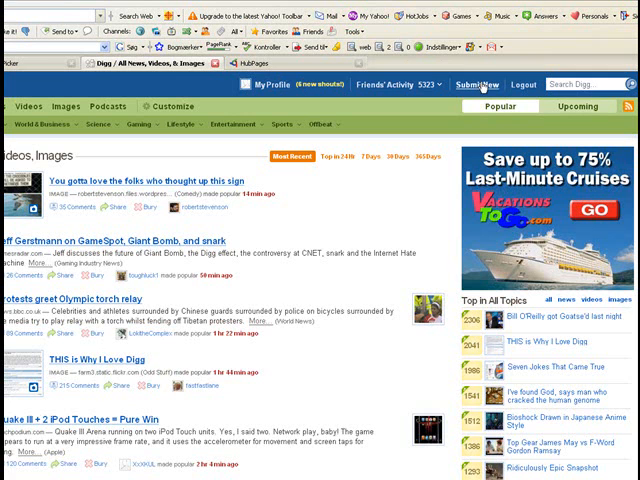
# Go to Digg's Submit New link page from the front page's top bar.
pyautogui.click(489, 84)
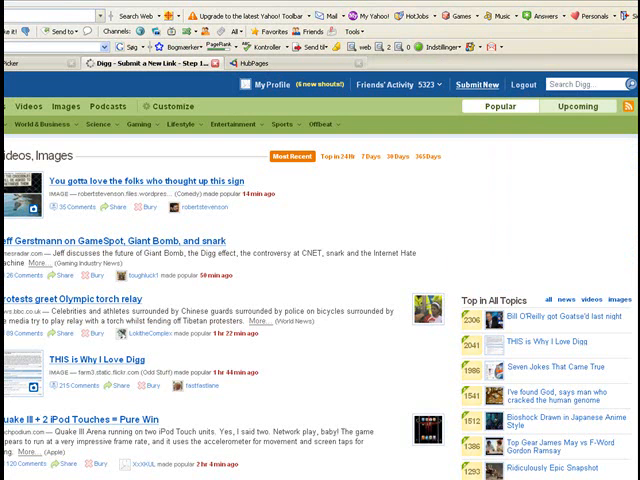
# Go to My Profile and open the Top 10 Bodybuilding Supplements Resources story.
pyautogui.click(476, 84)
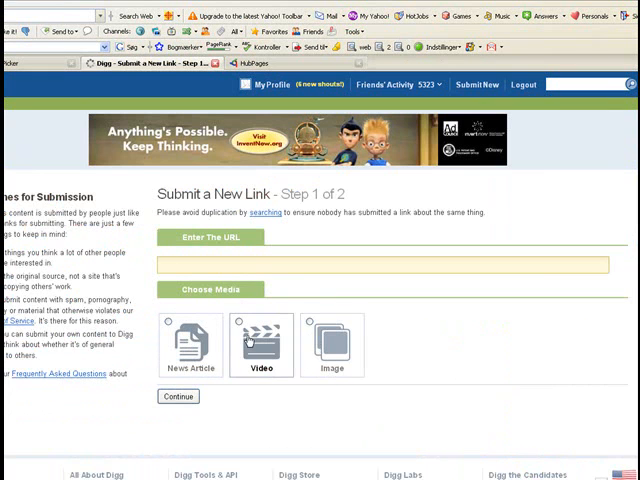
pyautogui.click(380, 265)
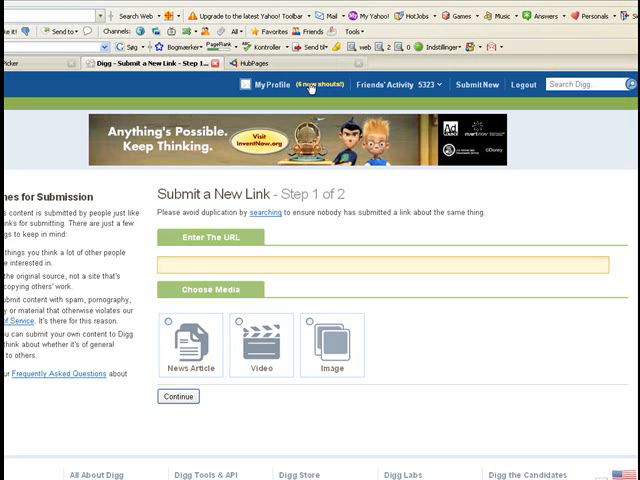
pyautogui.click(380, 265)
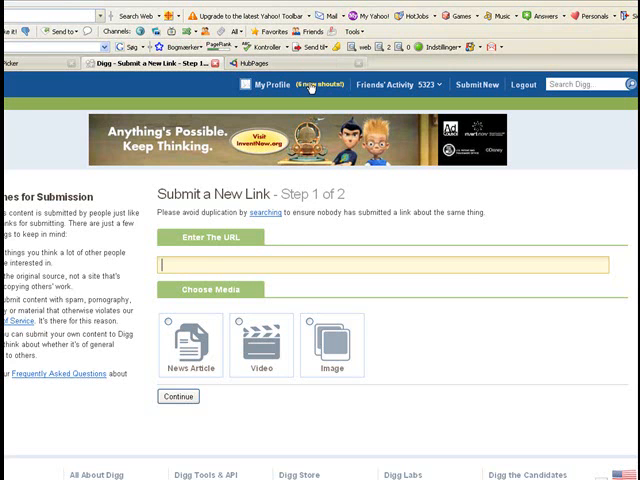
pyautogui.moveTo(265, 84)
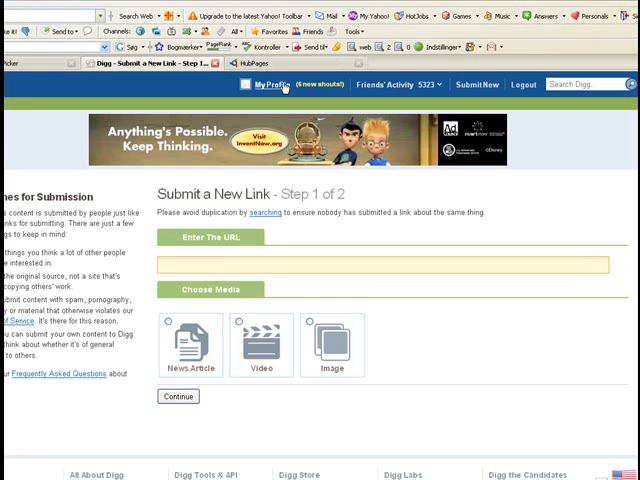
pyautogui.moveTo(266, 85)
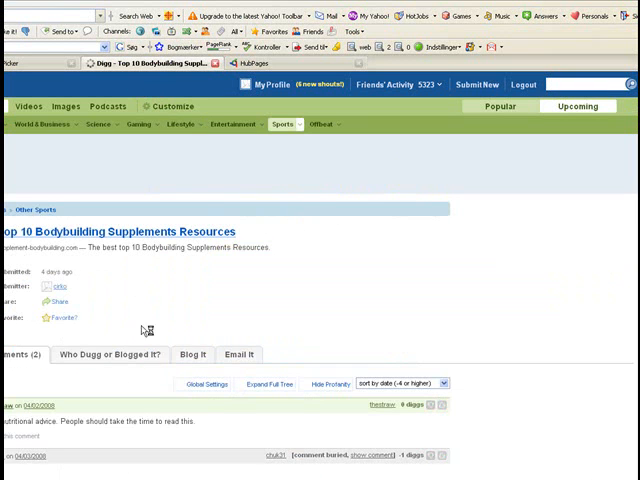
# Scroll up the story page to bring up the Shout It sharing form.
pyautogui.scroll(3)
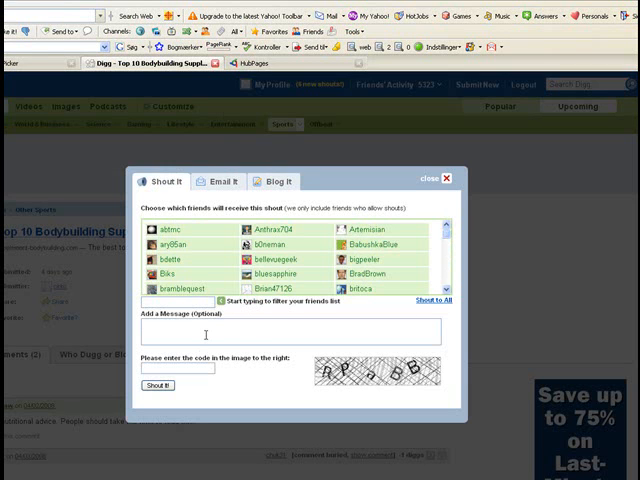
# Shout 'please digg this' with captcha code RP, then close the shout window.
pyautogui.write('please digg')
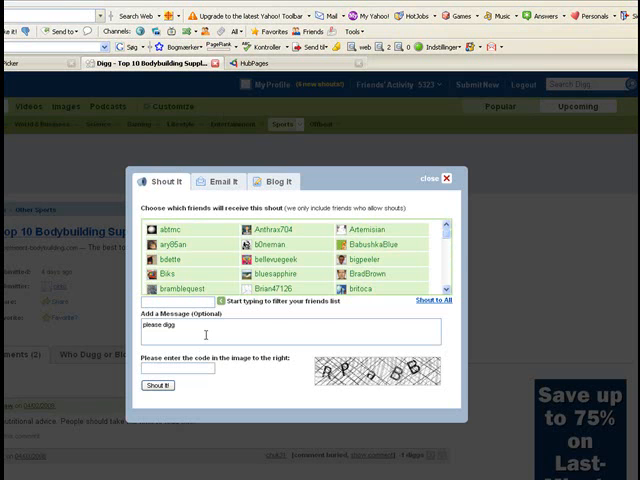
pyautogui.write('this')
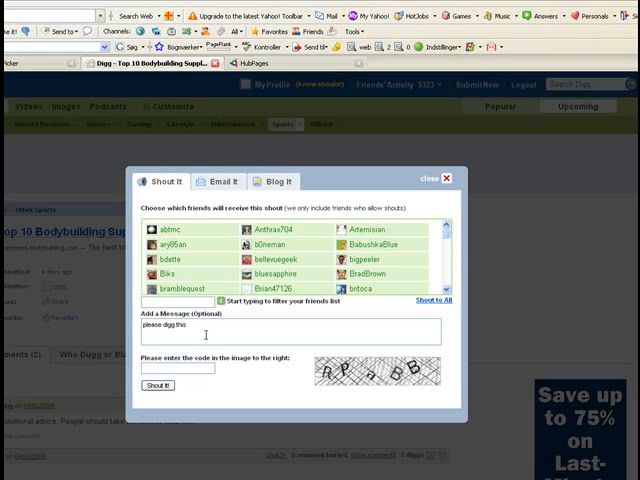
pyautogui.write('RPaBB')
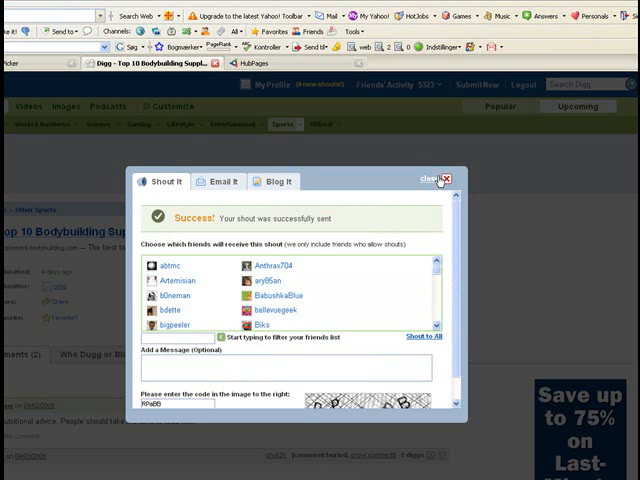
pyautogui.click(446, 173)
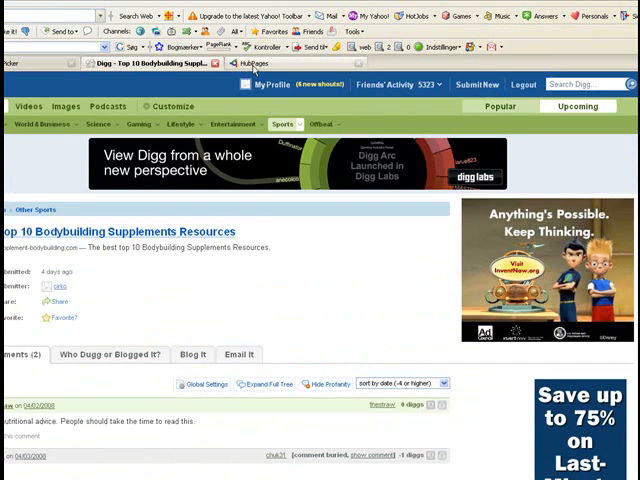
# Switch to the HubPages dashboard and open the Body Building Supplements hub.
pyautogui.click(254, 64)
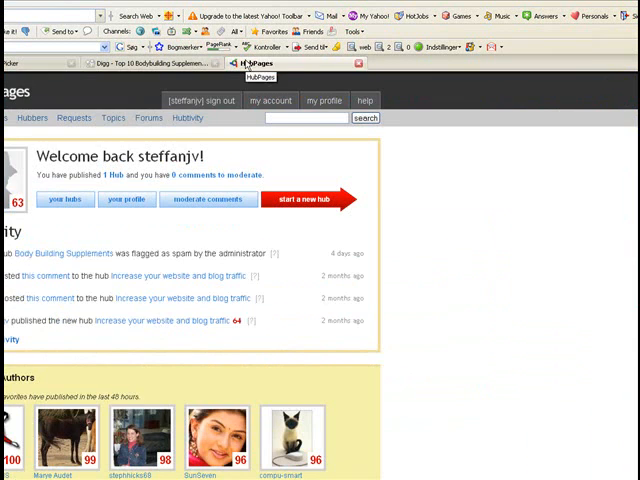
pyautogui.scroll(-3)
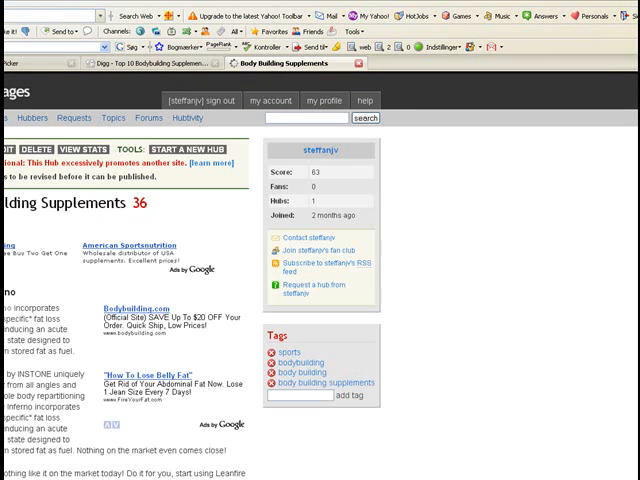
pyautogui.scroll(-3)
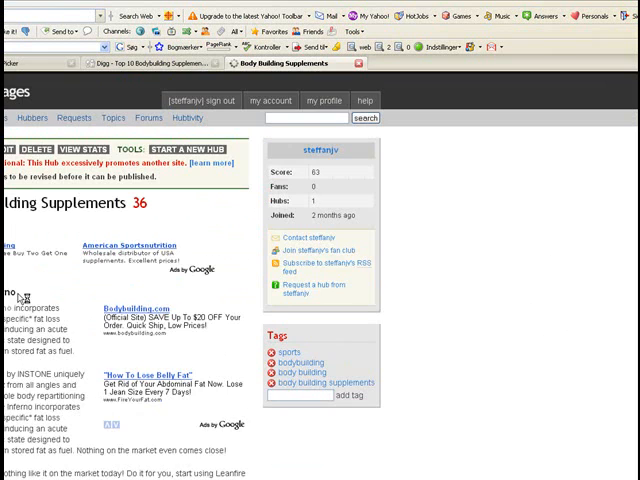
pyautogui.scroll(-3)
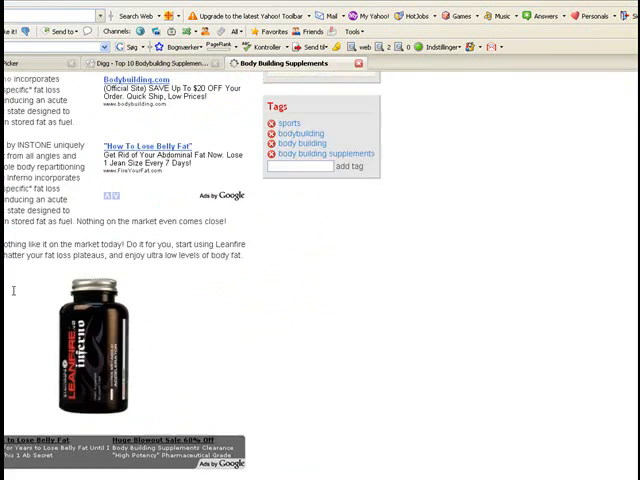
pyautogui.scroll(3)
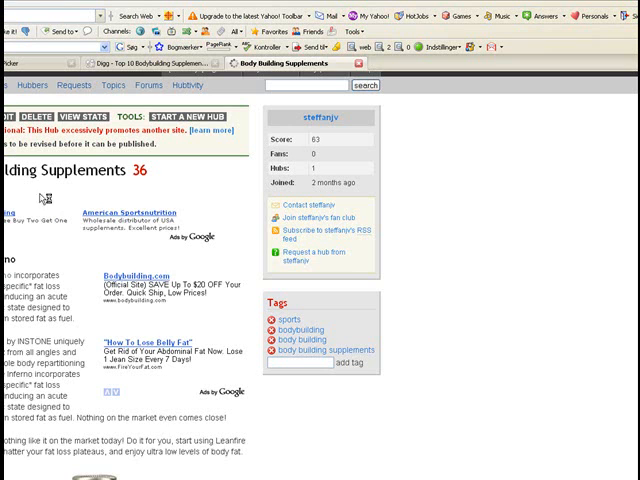
pyautogui.moveTo(15, 230)
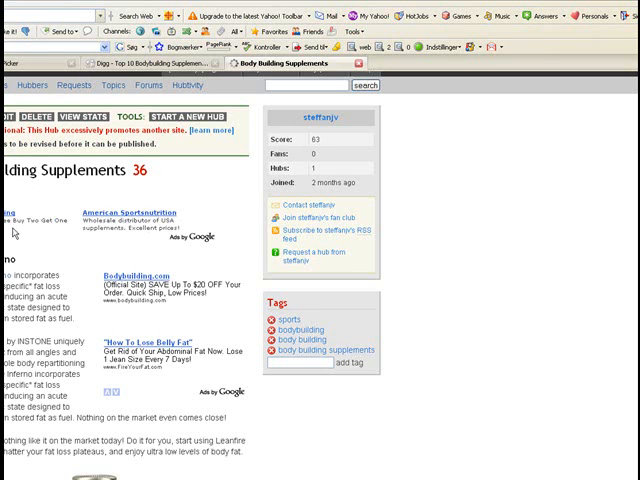
pyautogui.moveTo(133, 228)
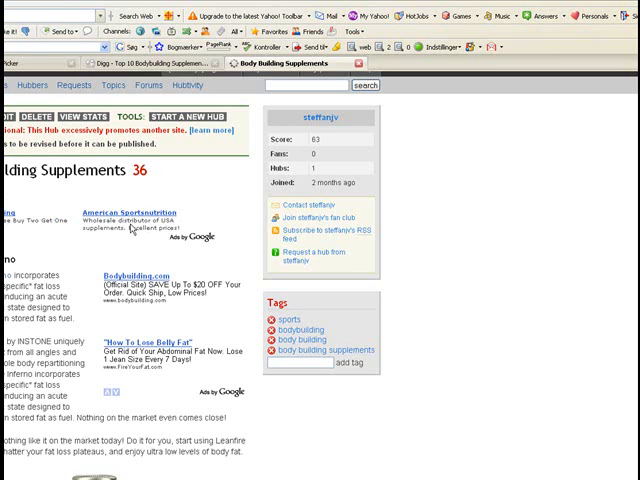
pyautogui.moveTo(233, 313)
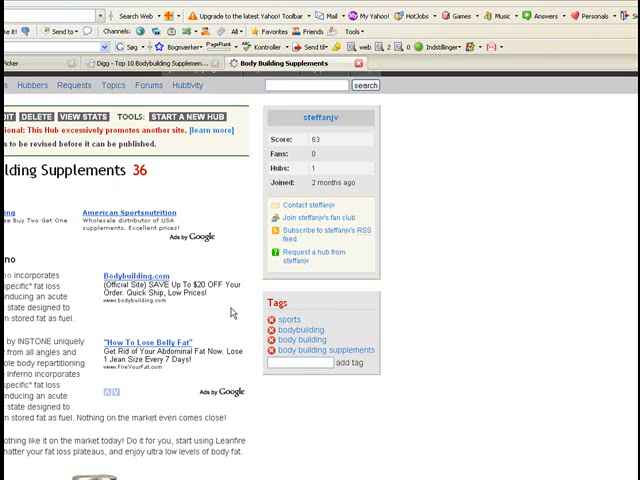
pyautogui.moveTo(205, 377)
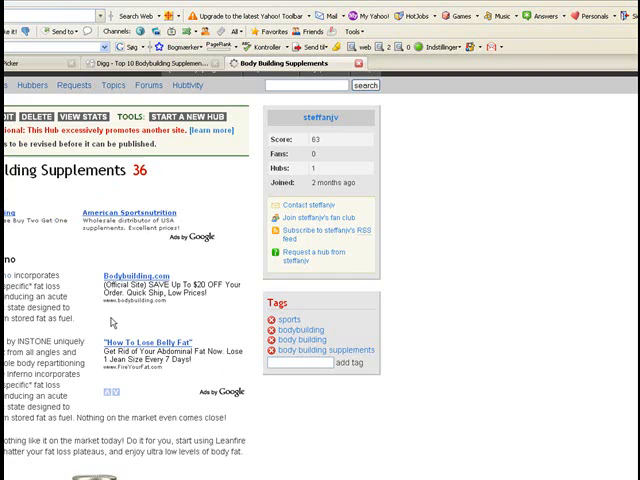
pyautogui.scroll(-3)
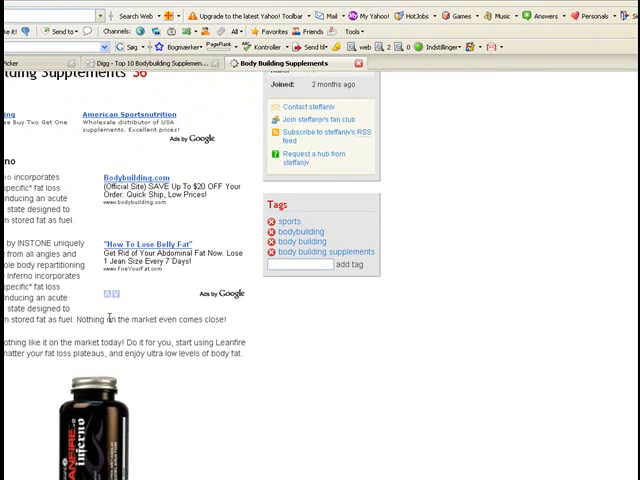
pyautogui.scroll(3)
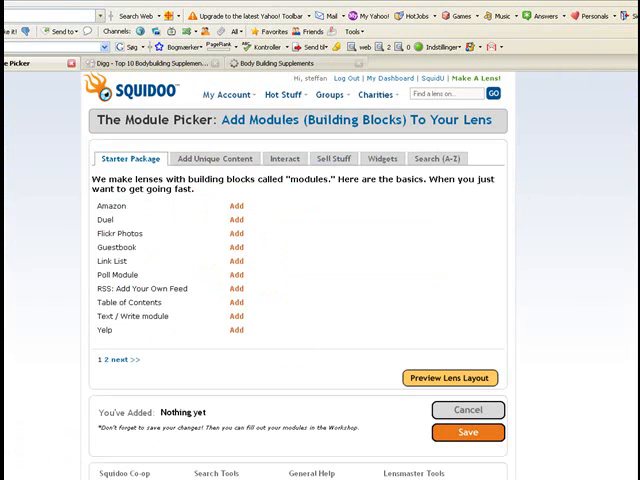
pyautogui.moveTo(530, 194)
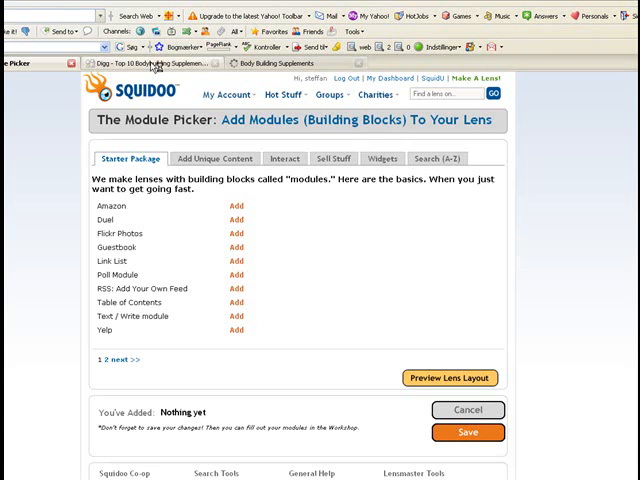
# Cycle through the HubPages and Squidoo tabs, ending on the Digg bodybuilding supplements story.
pyautogui.click(280, 63)
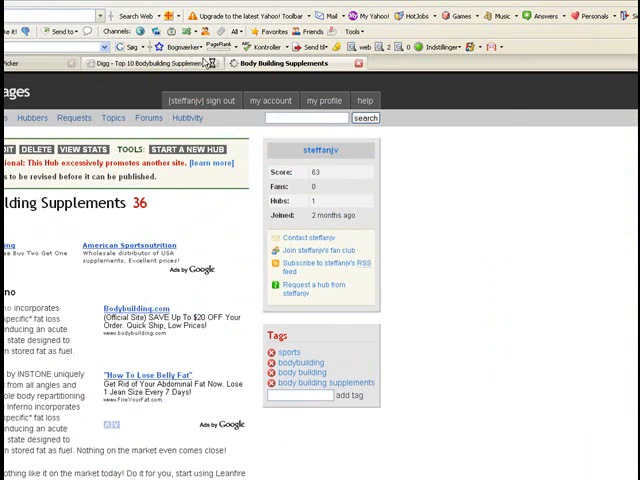
pyautogui.click(150, 63)
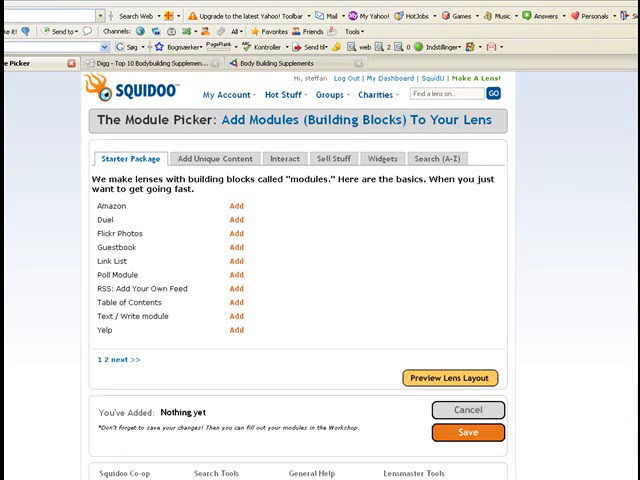
pyautogui.click(160, 63)
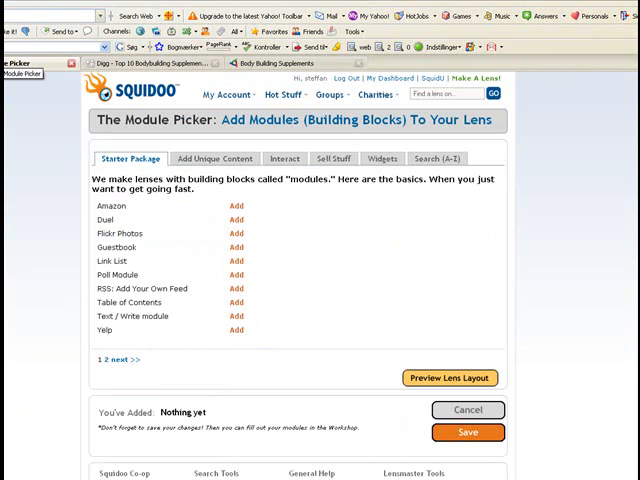
pyautogui.click(150, 63)
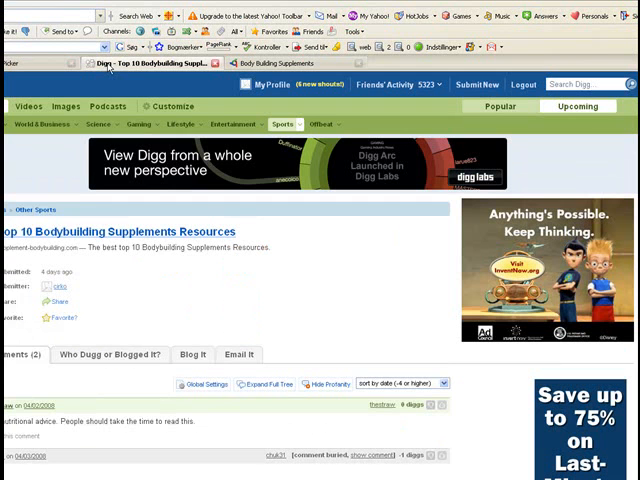